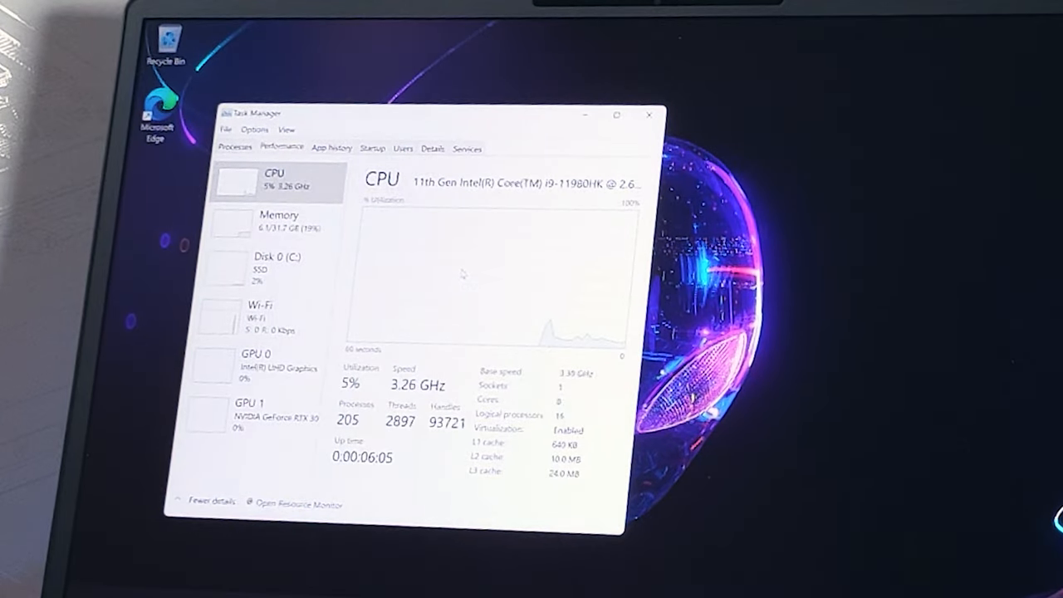
- Review the Memory, Disk 0 (C:), Wi-Fi, Intel UHD and NVIDIA GPU performance pages in turn
click(279, 219)
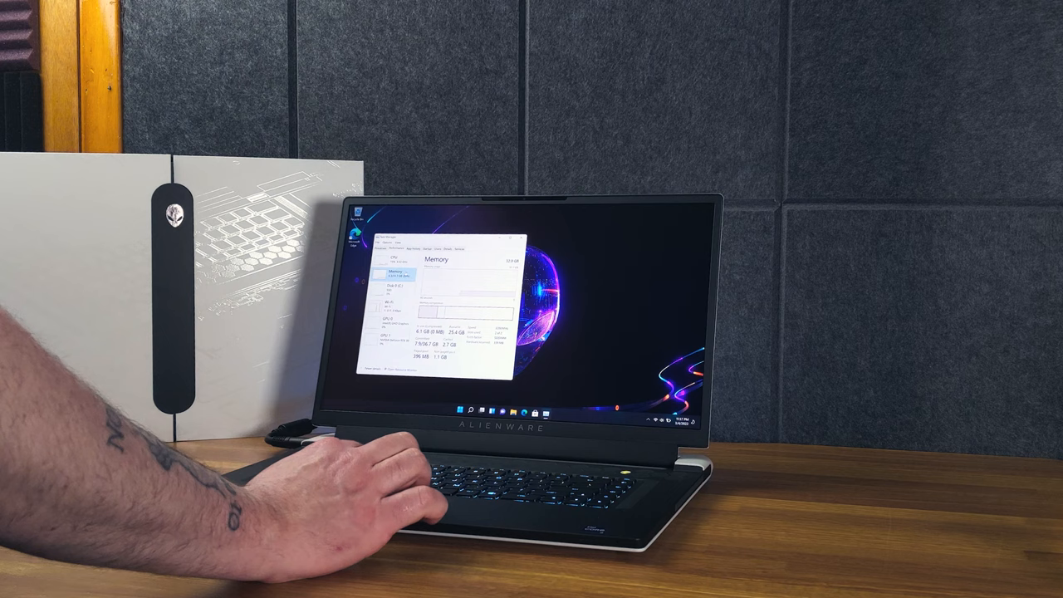
click(396, 284)
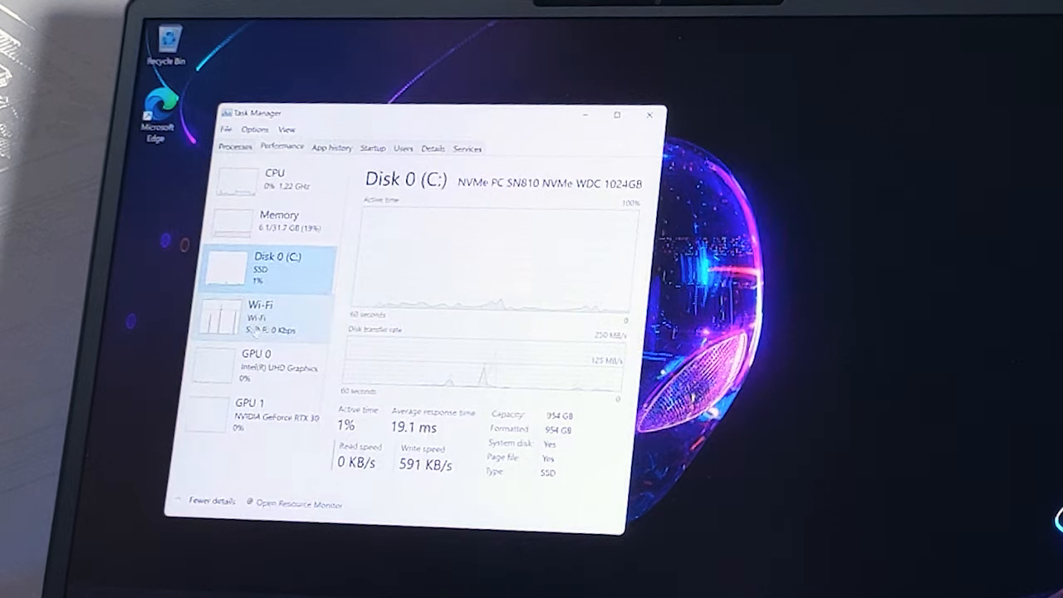
click(274, 316)
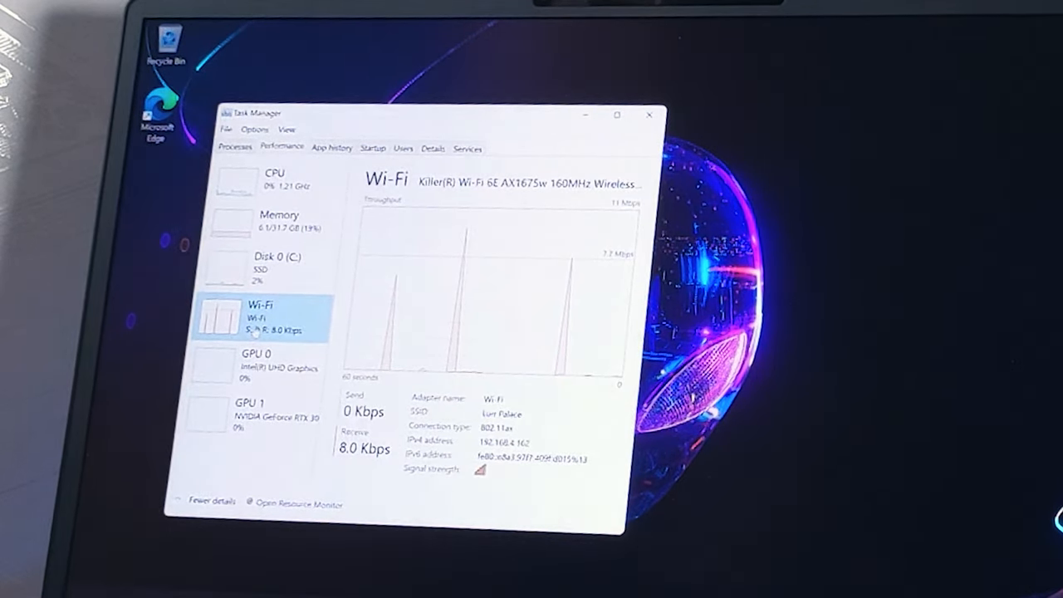
click(257, 362)
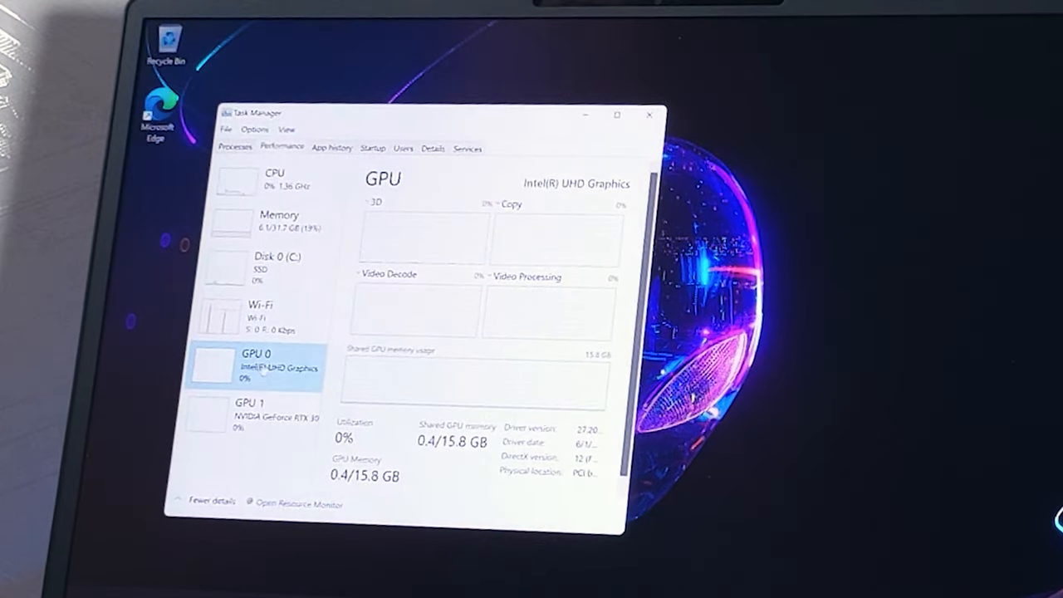
click(253, 411)
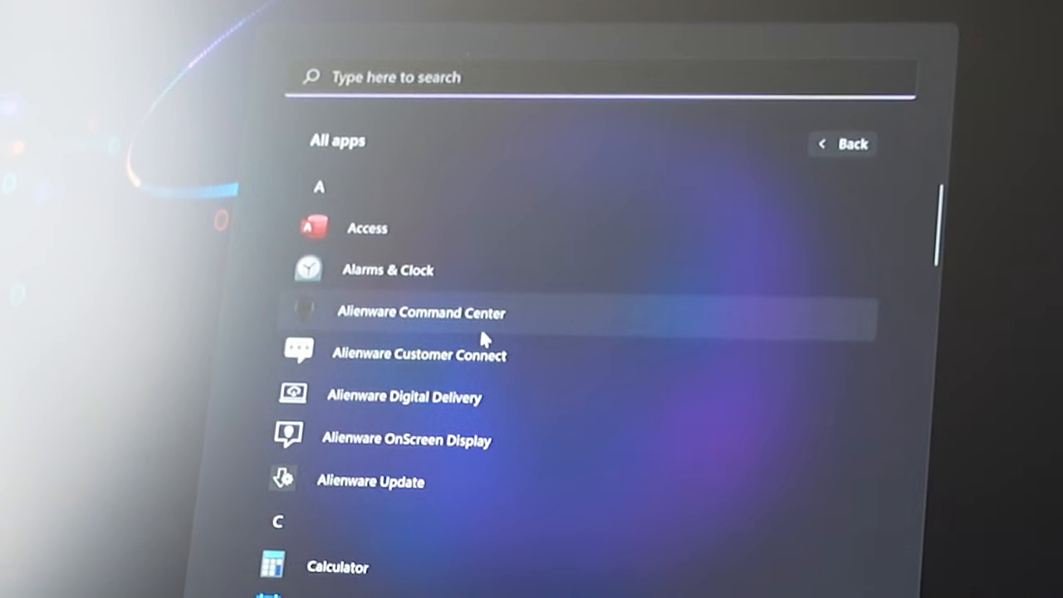
mouse_move(518, 397)
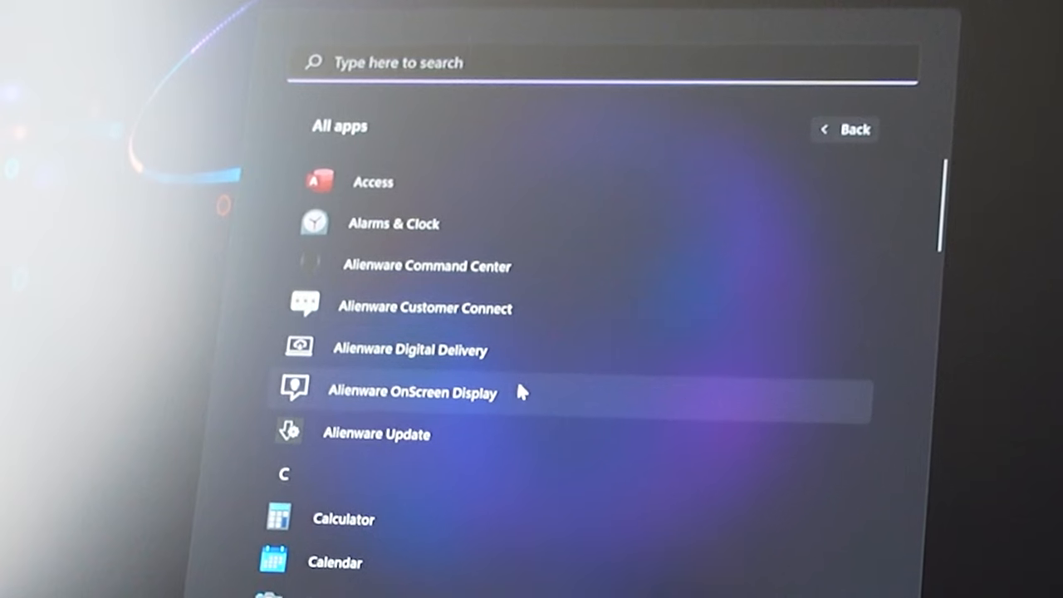
mouse_move(495, 438)
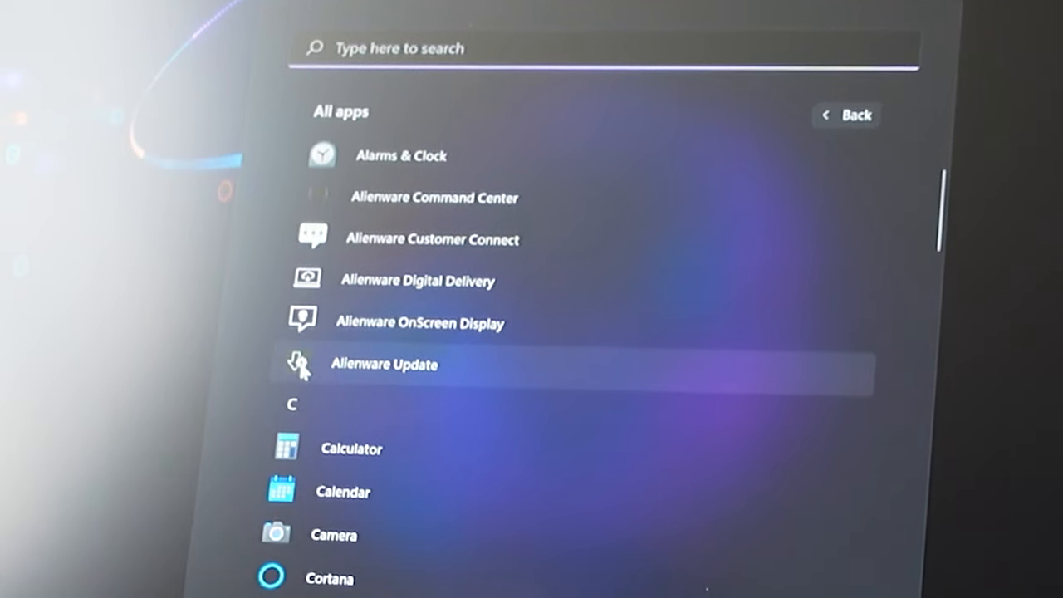
- Scroll the All apps list down past the Alienware, Intel and Killer Control Center entries
scroll(up, 3)
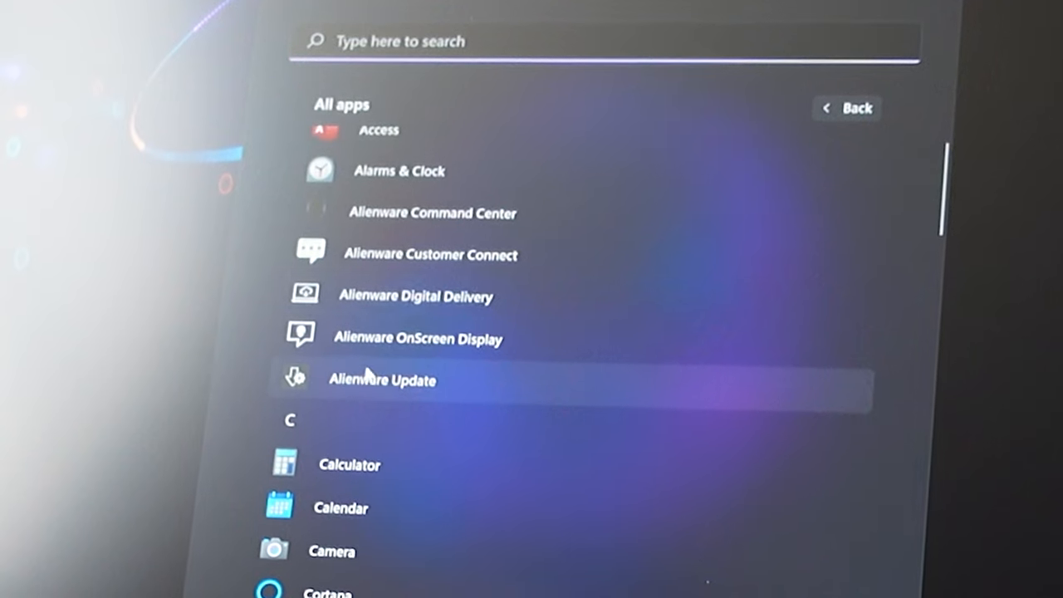
mouse_move(440, 248)
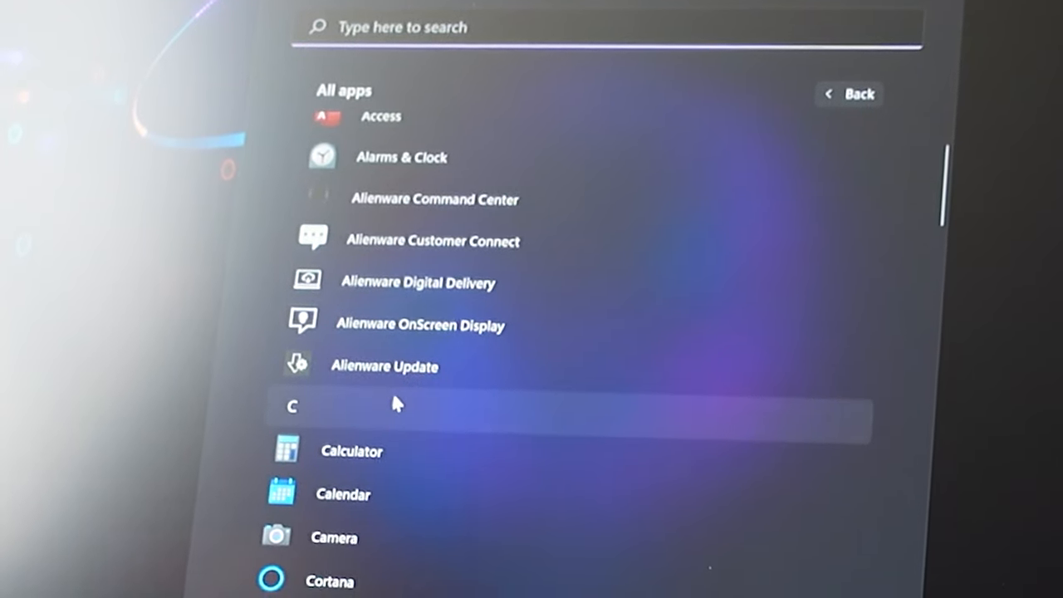
scroll(down, 3)
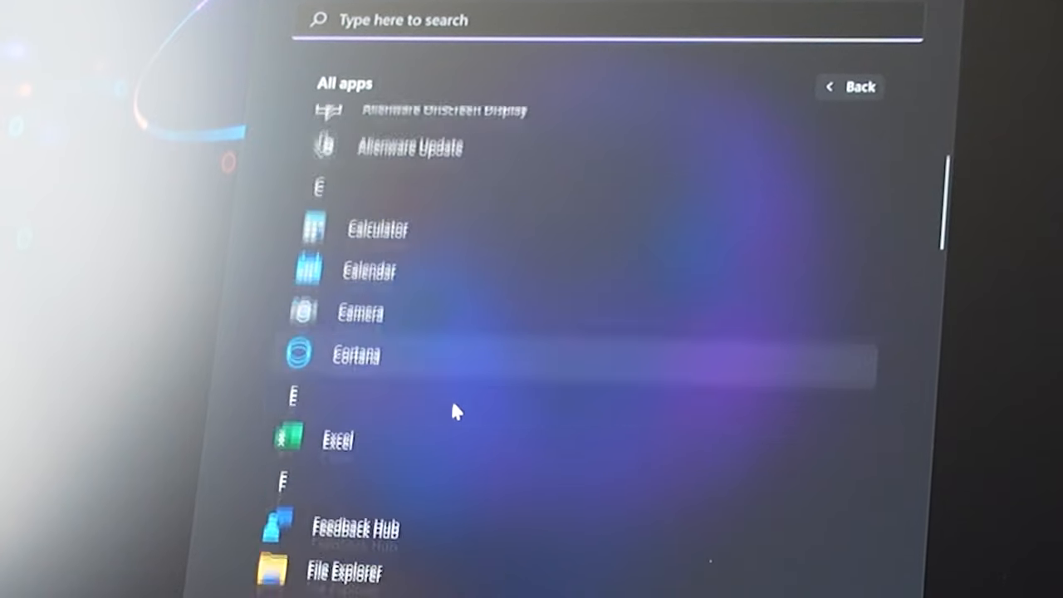
scroll(down, 3)
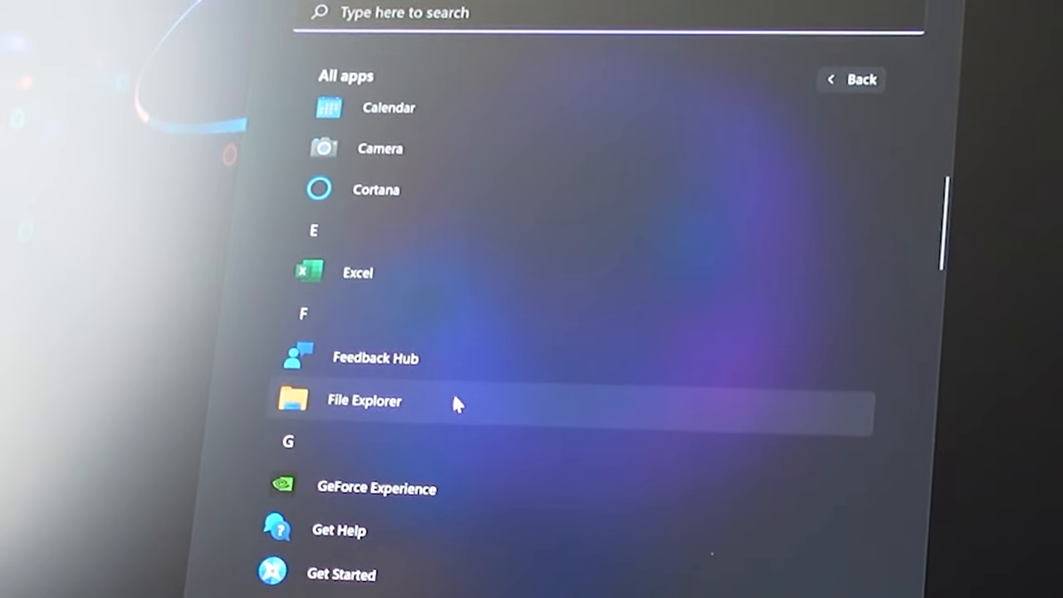
scroll(up, 3)
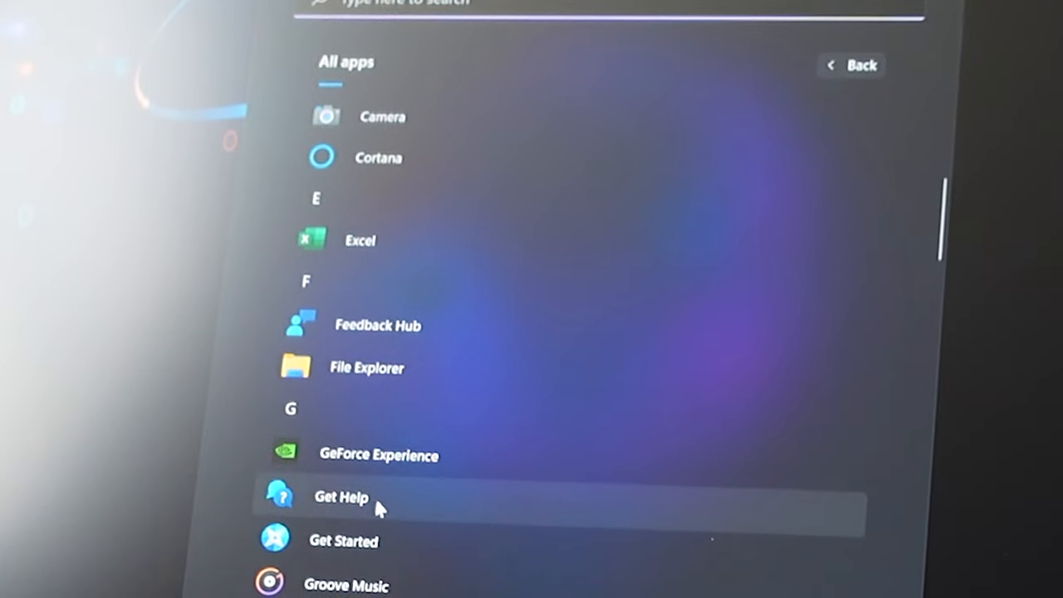
scroll(down, 3)
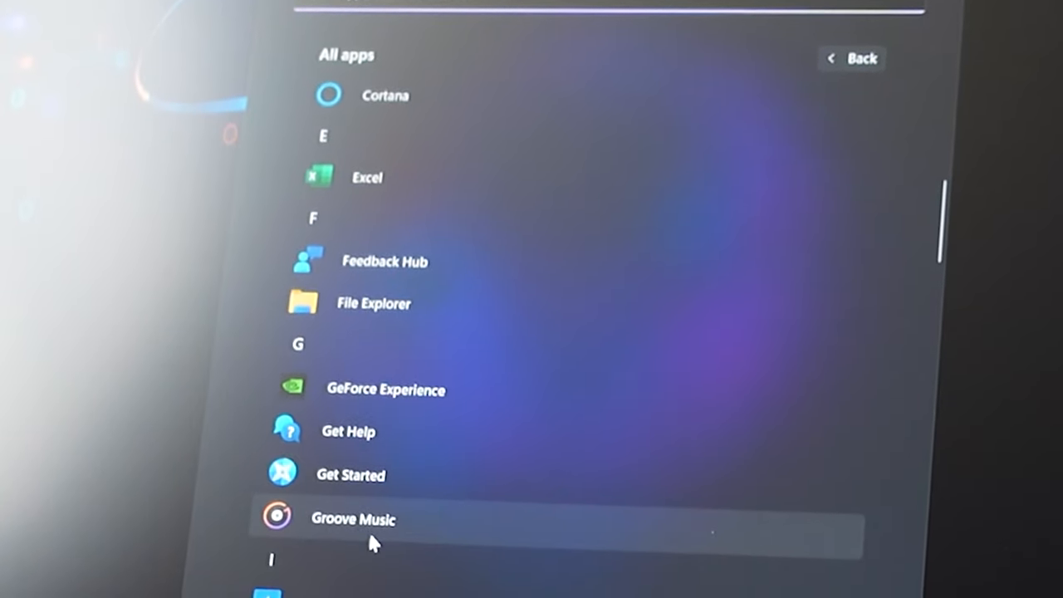
scroll(down, 3)
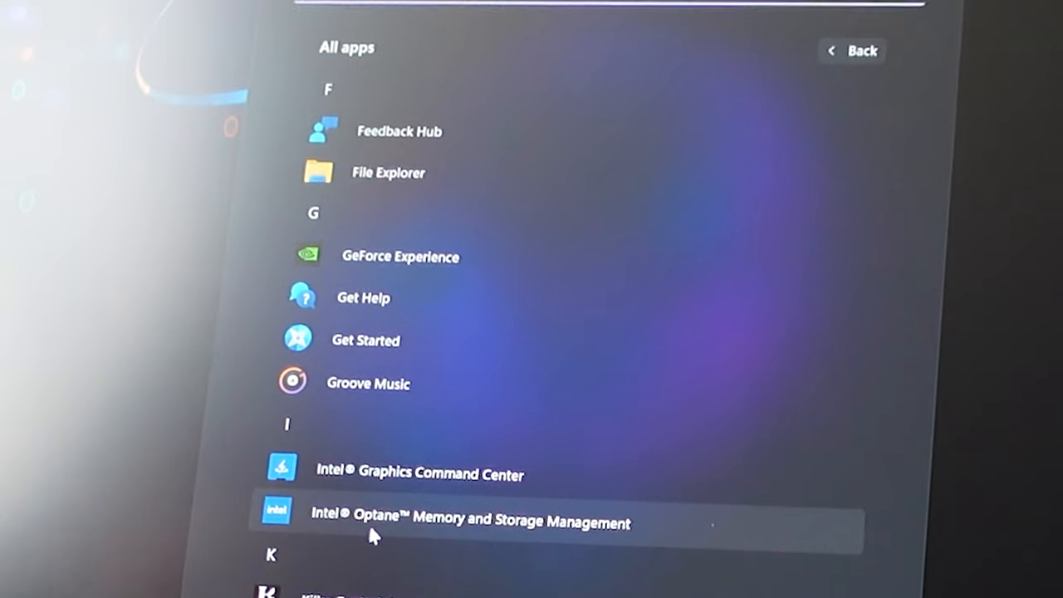
scroll(down, 3)
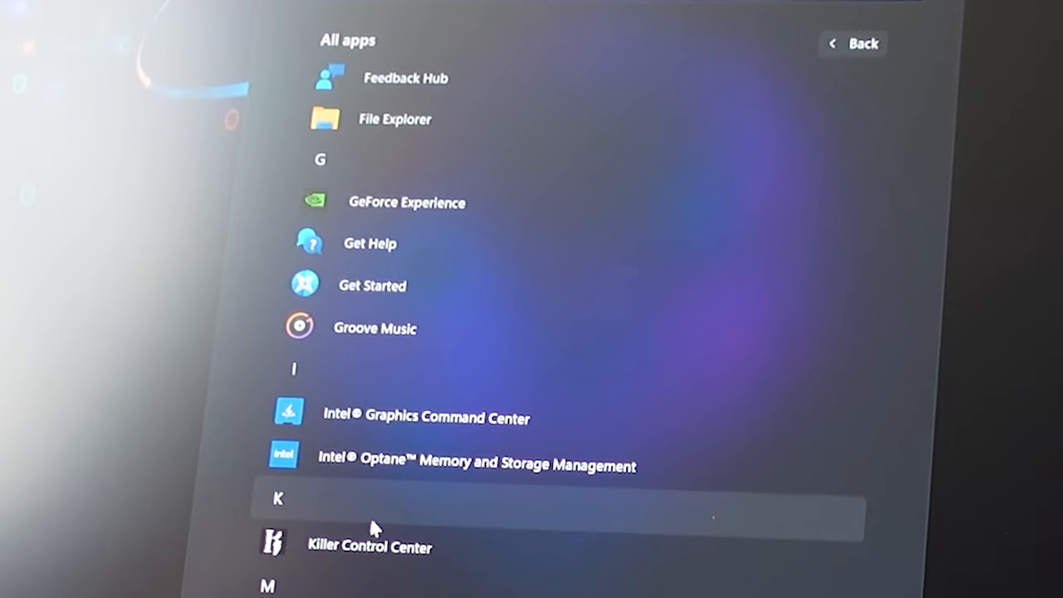
scroll(down, 3)
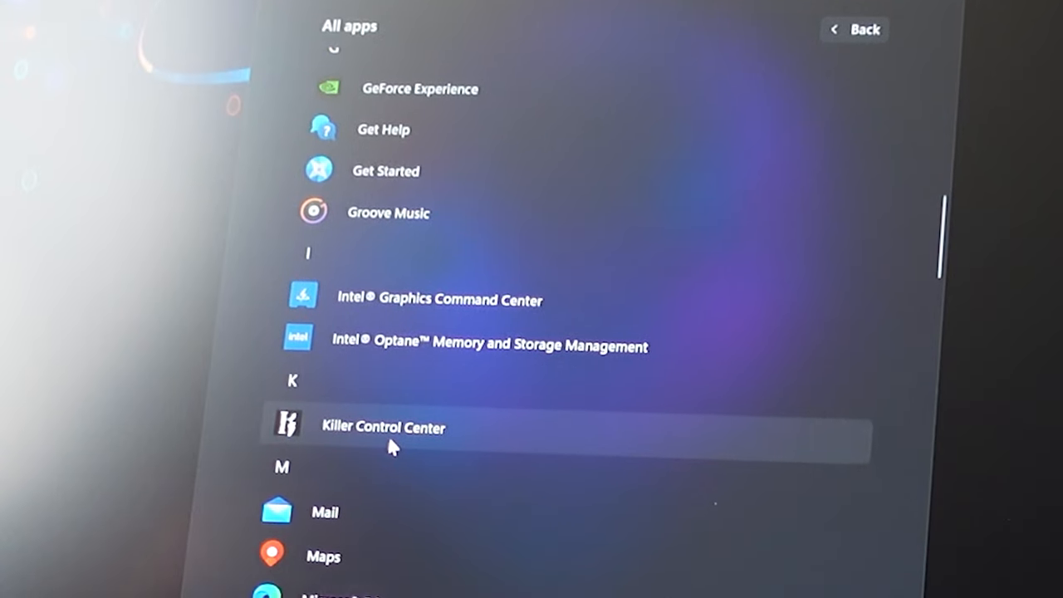
scroll(down, 3)
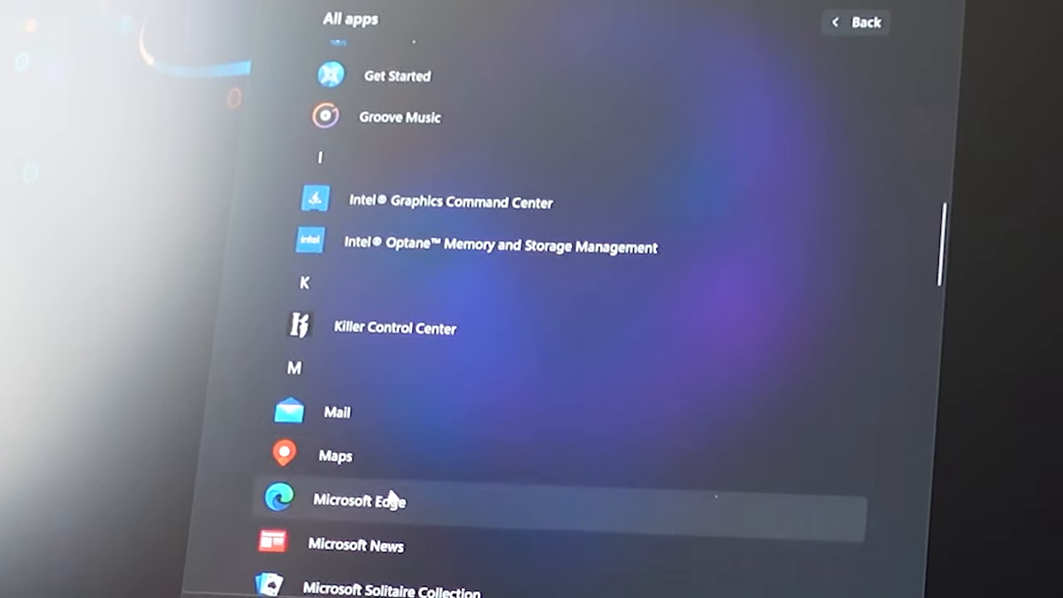
scroll(down, 3)
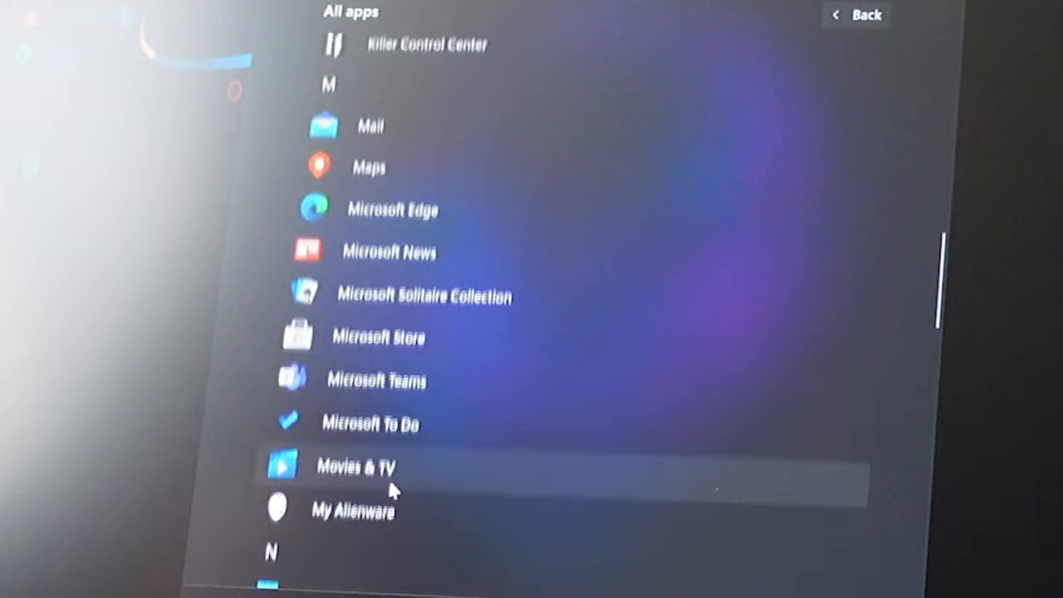
scroll(down, 3)
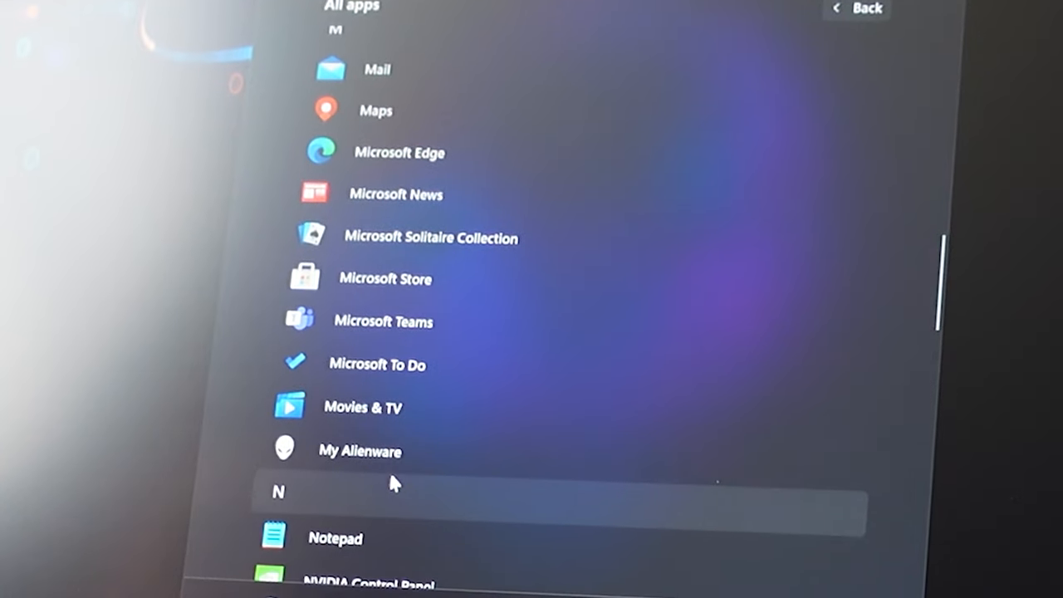
scroll(down, 3)
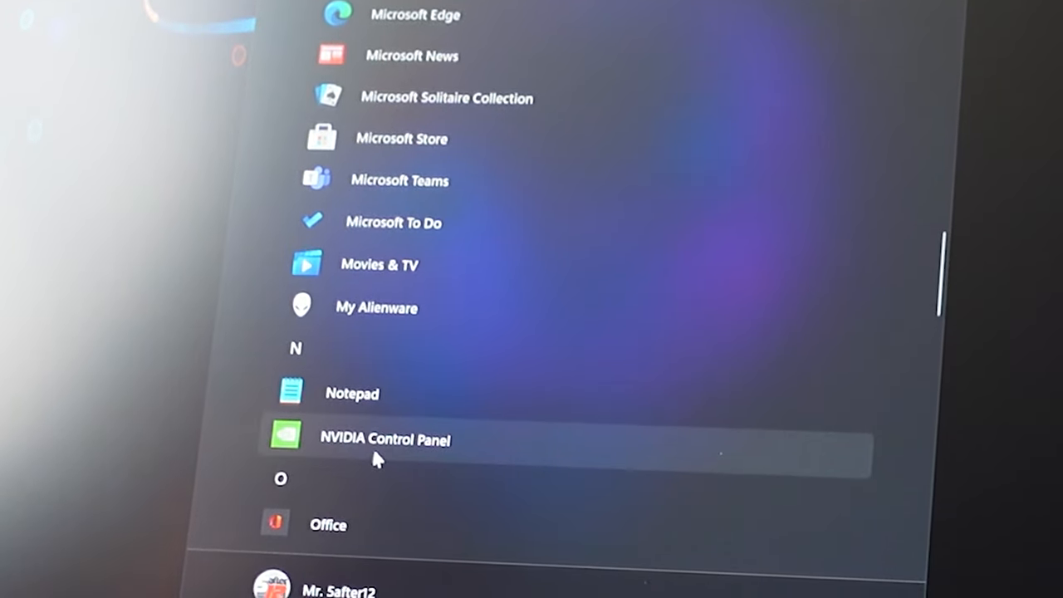
scroll(down, 3)
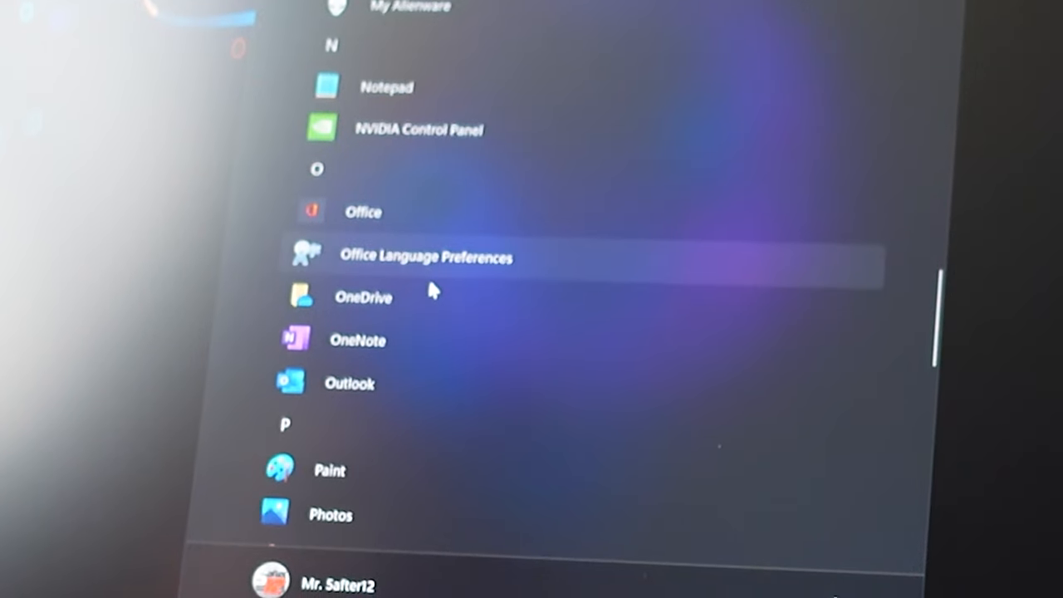
mouse_move(473, 289)
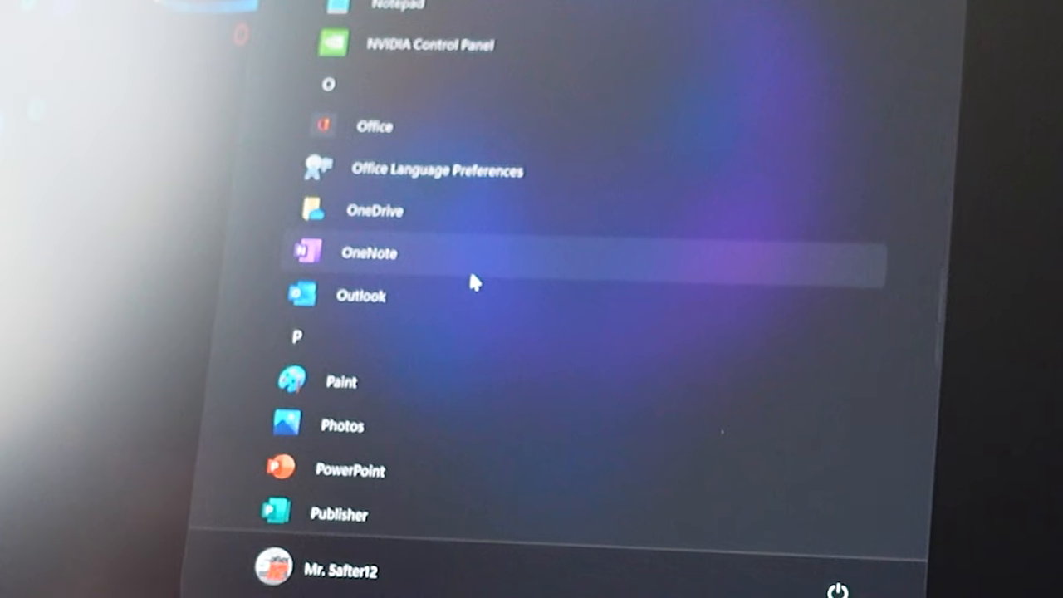
scroll(down, 3)
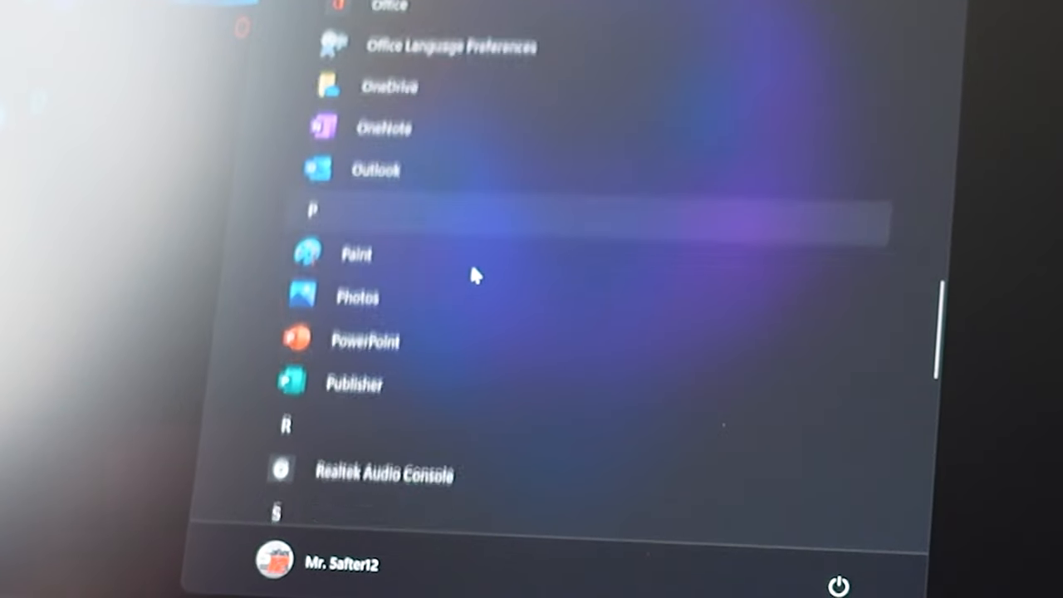
scroll(down, 3)
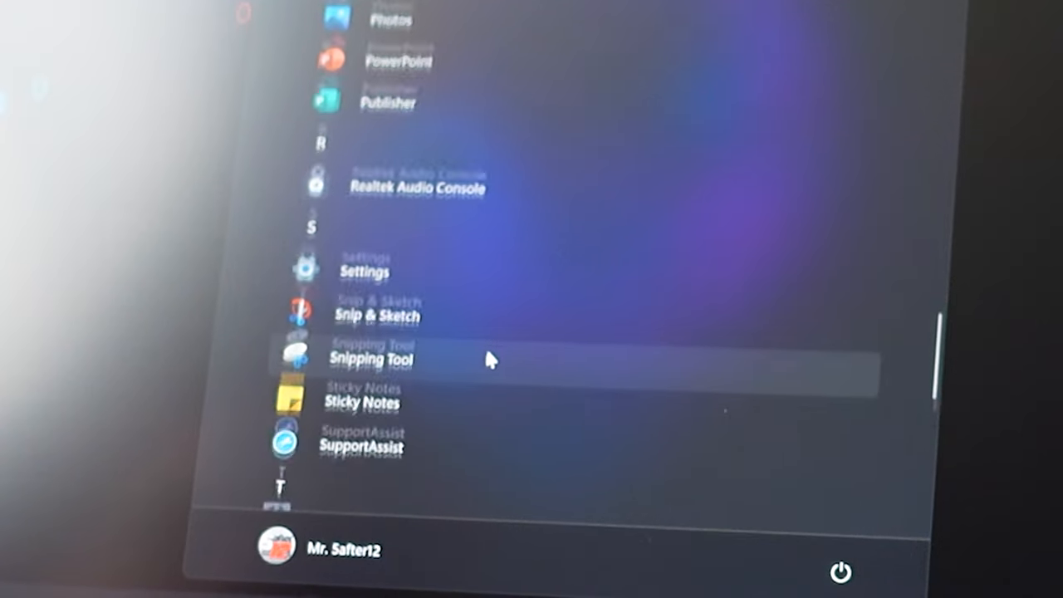
scroll(down, 3)
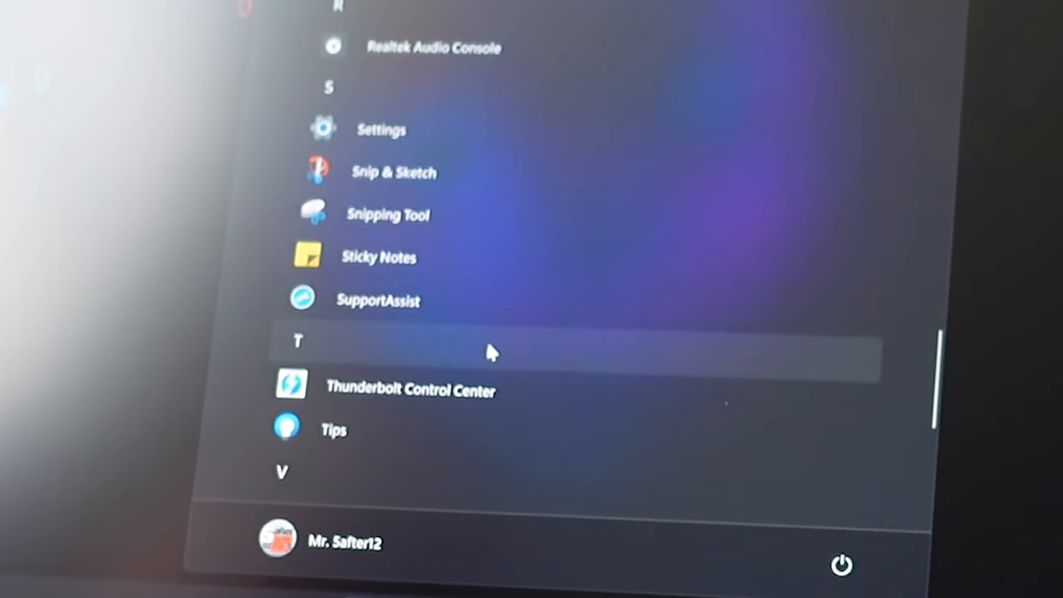
mouse_move(449, 247)
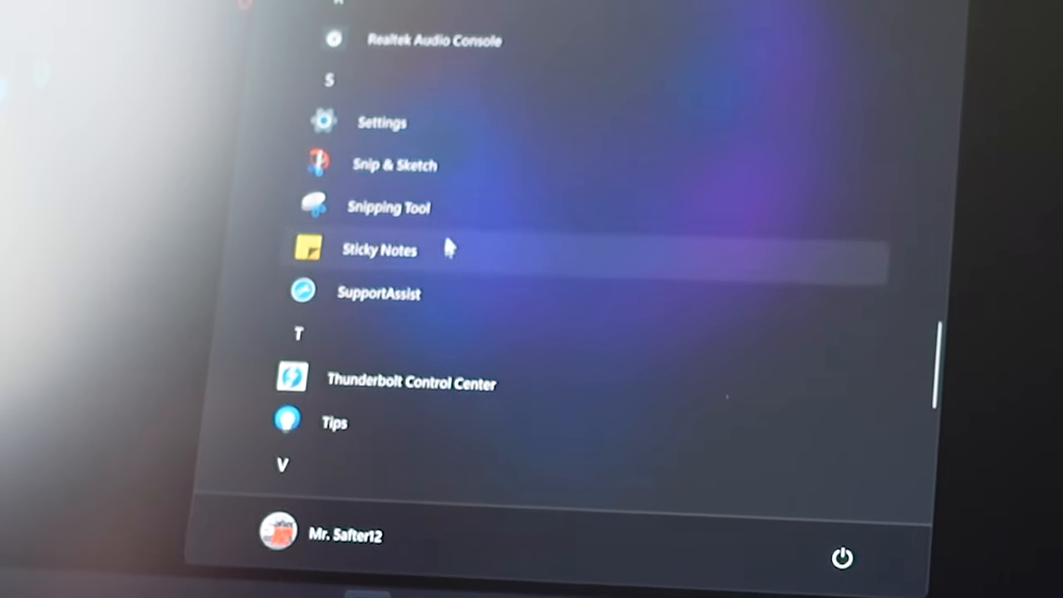
scroll(down, 3)
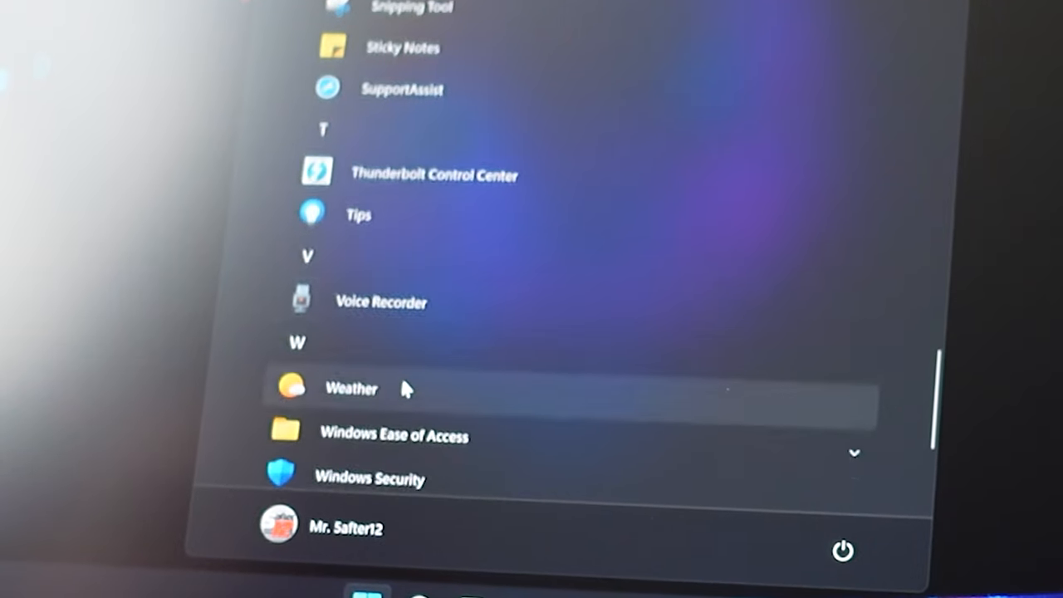
scroll(down, 3)
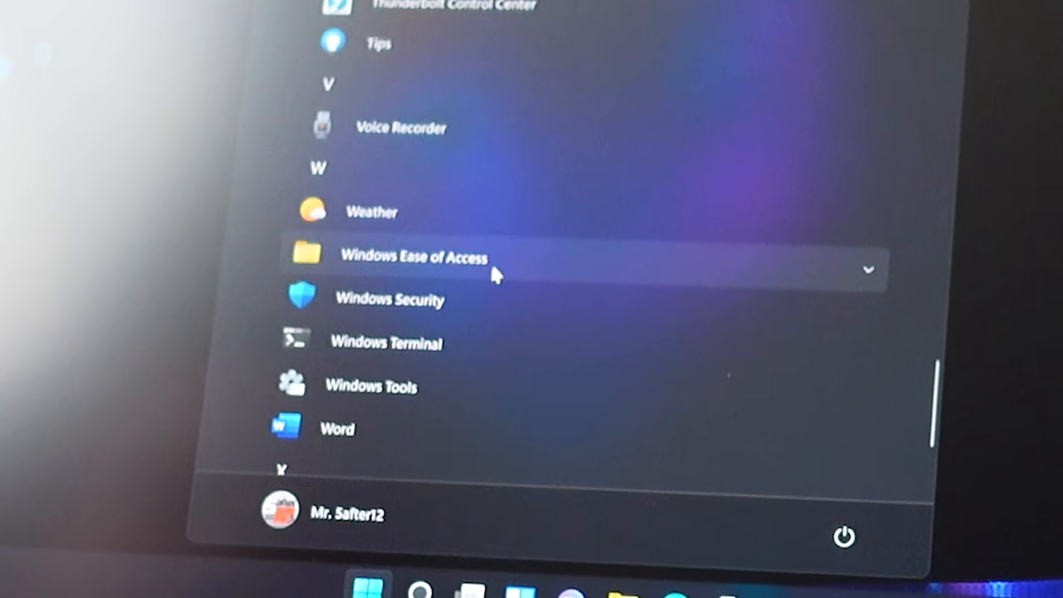
scroll(down, 3)
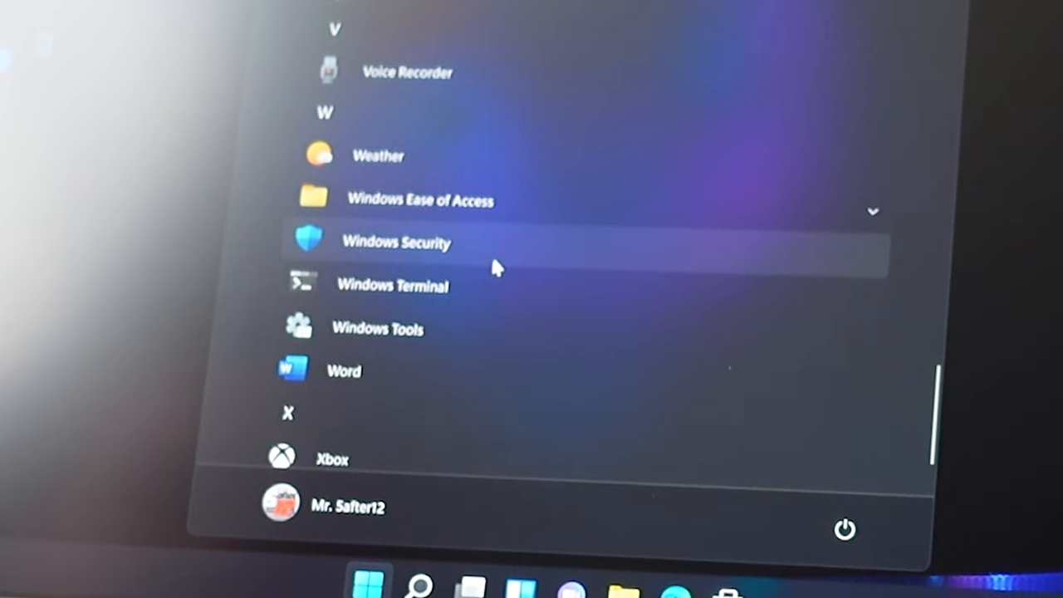
scroll(down, 3)
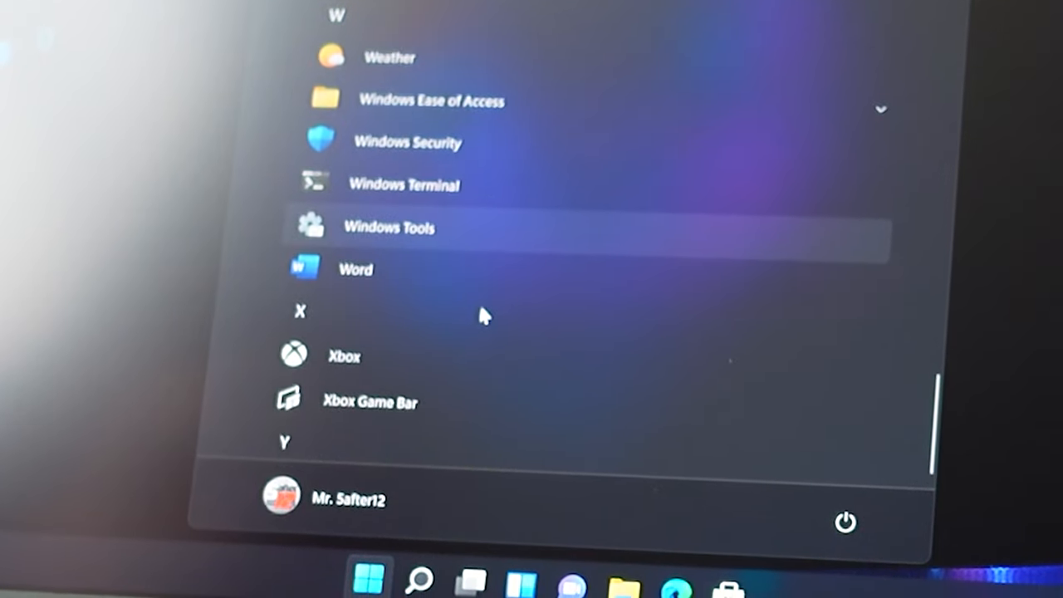
scroll(down, 3)
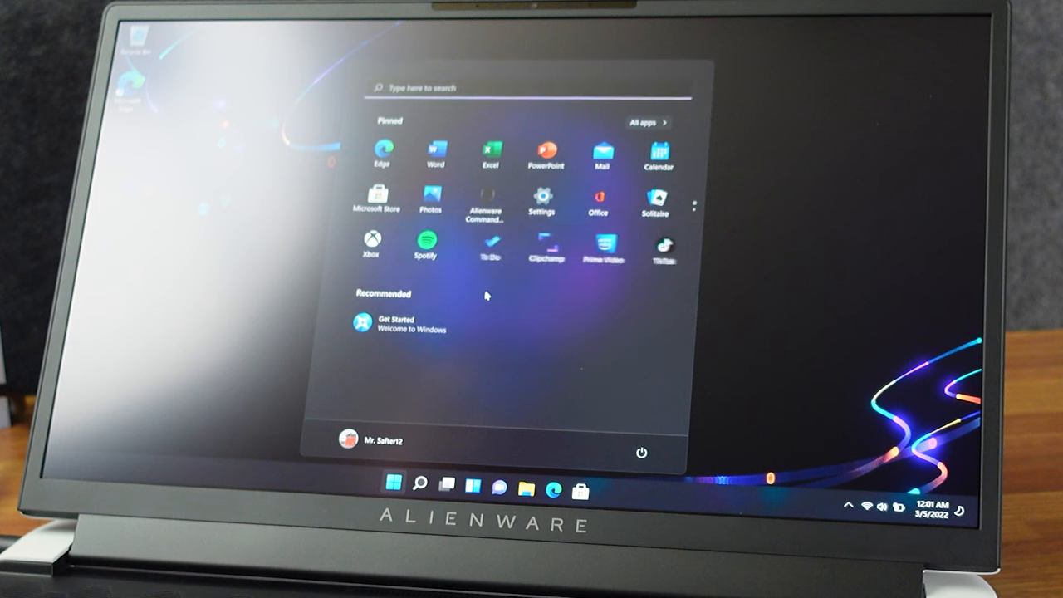
- Show the unpin and uninstall options for the pinned Clipchamp tile
right_click(543, 243)
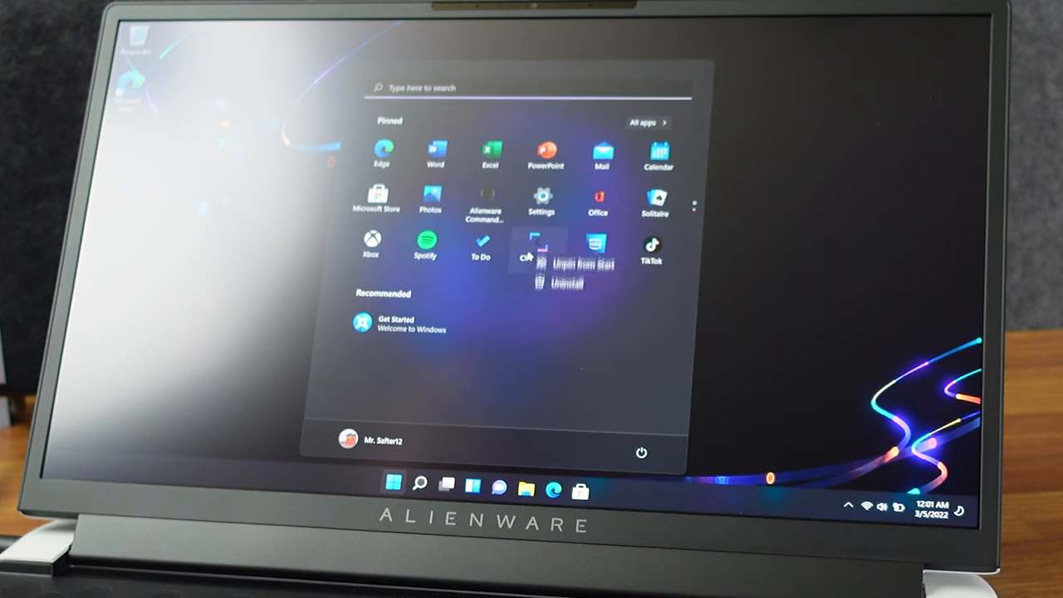